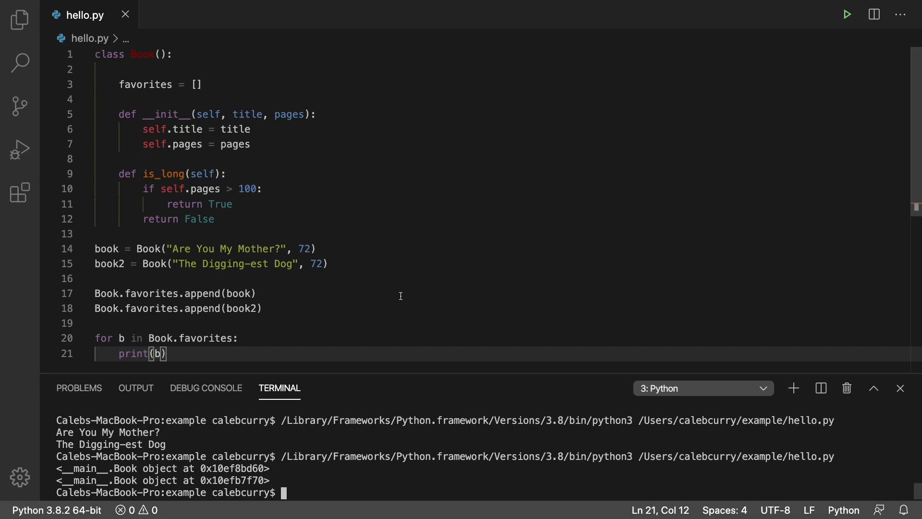
pyautogui.moveTo(357, 321)
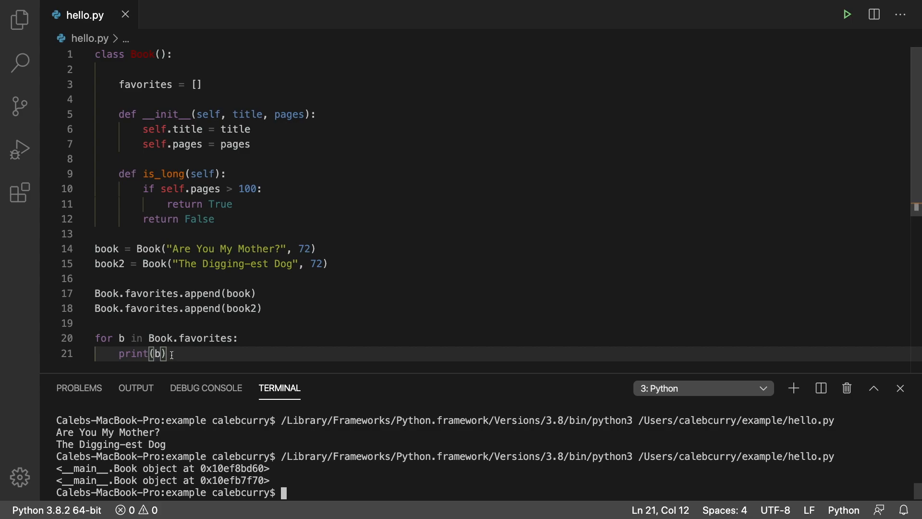
pyautogui.moveTo(172, 359)
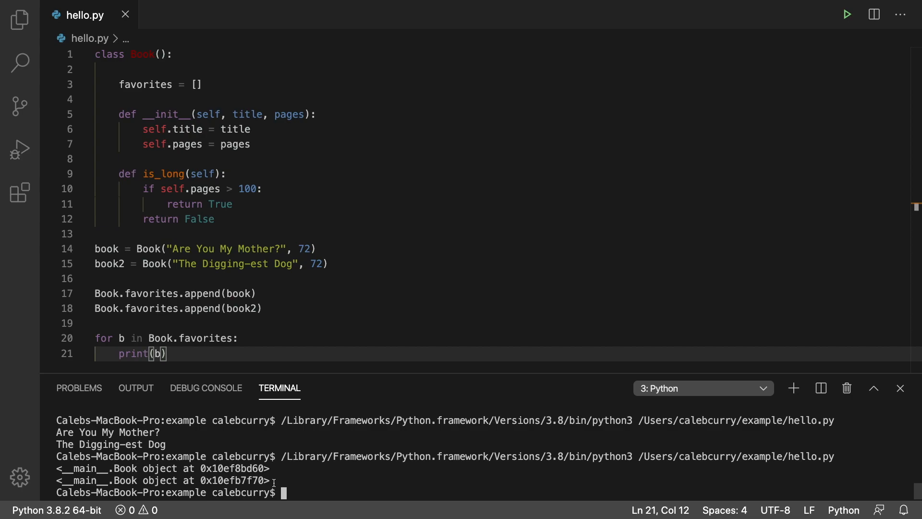
pyautogui.moveTo(319, 162)
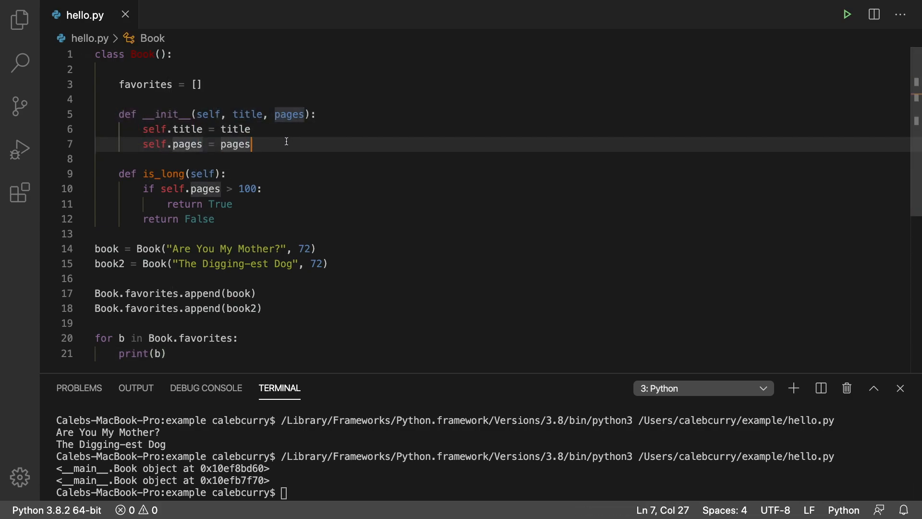
pyautogui.moveTo(166, 114)
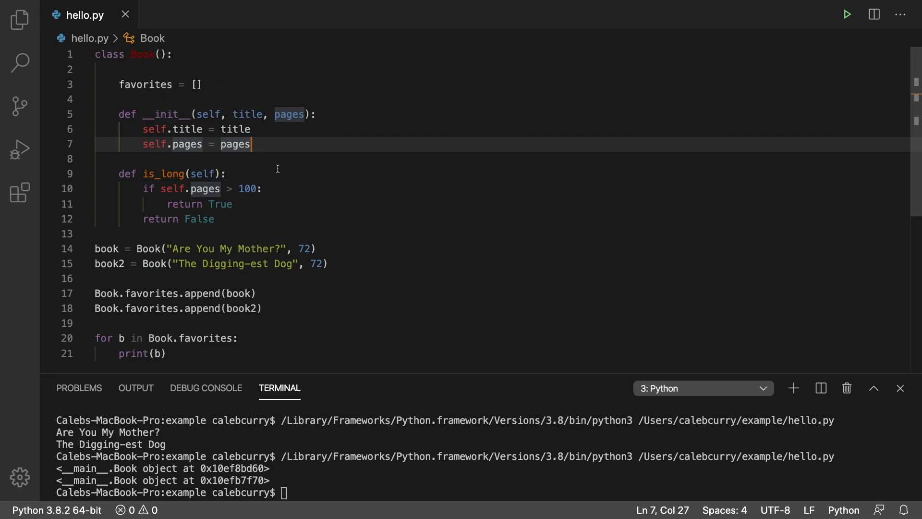
# - Add a __str__(self) method to Book whose body starts with return "
pyautogui.press('enter')
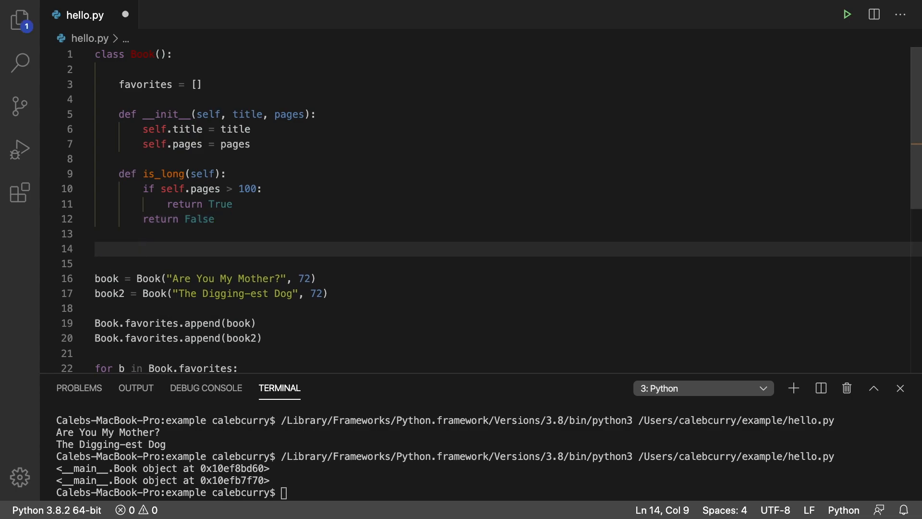
pyautogui.write('def')
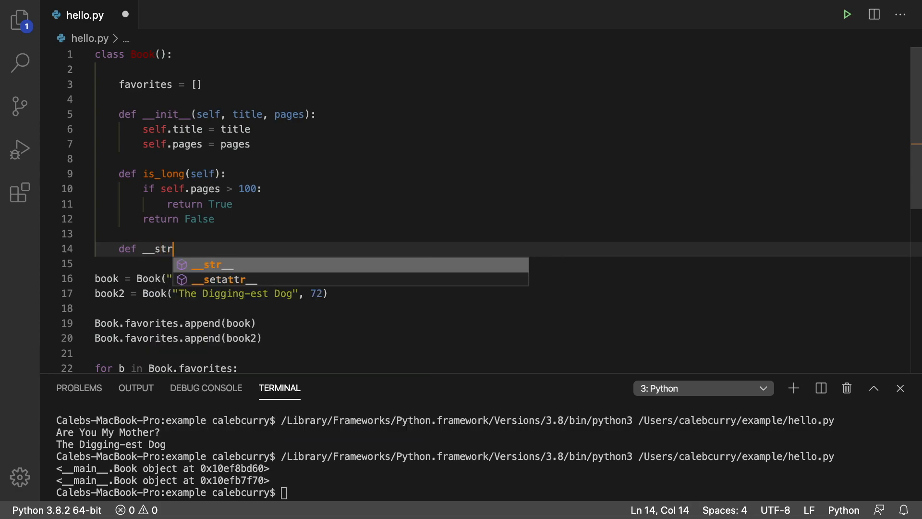
pyautogui.write('__(se')
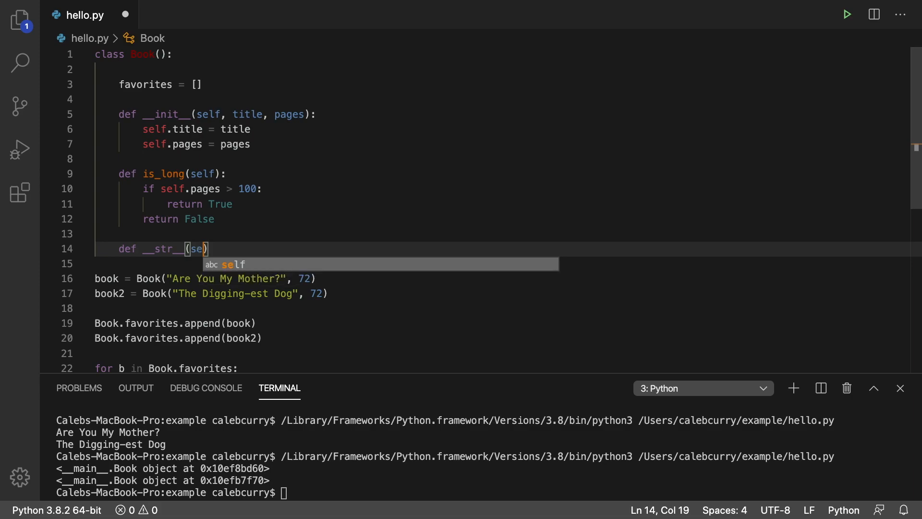
pyautogui.press('Enter')
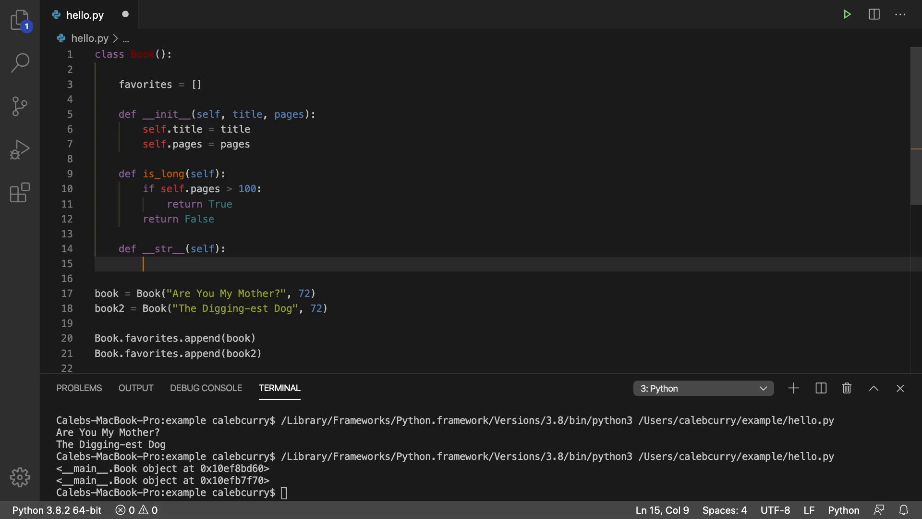
pyautogui.write('return "')
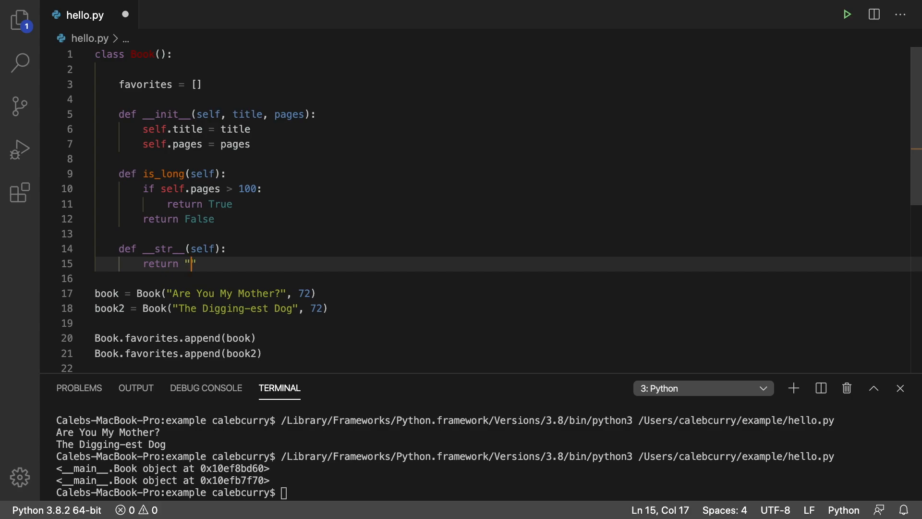
# - Make __str__ return "5" and check the code after the run prints 5 twice
pyautogui.write('5')
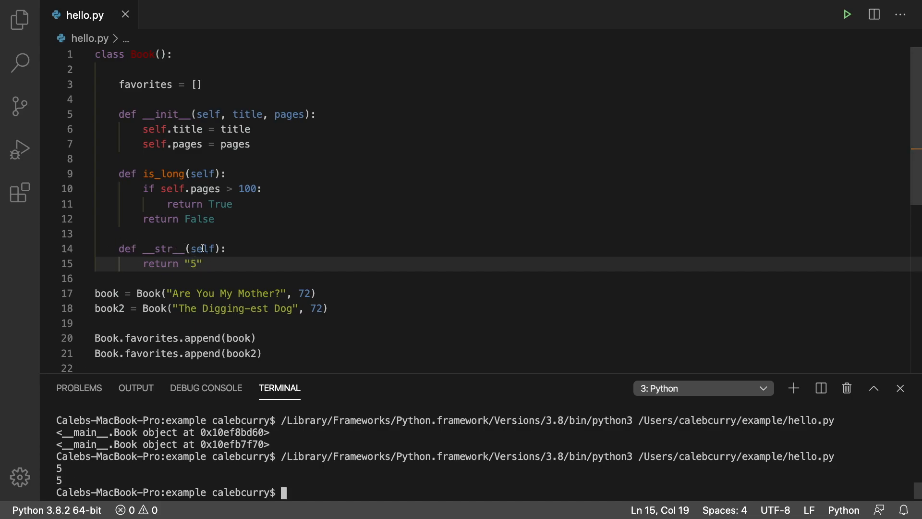
pyautogui.scroll(-3)
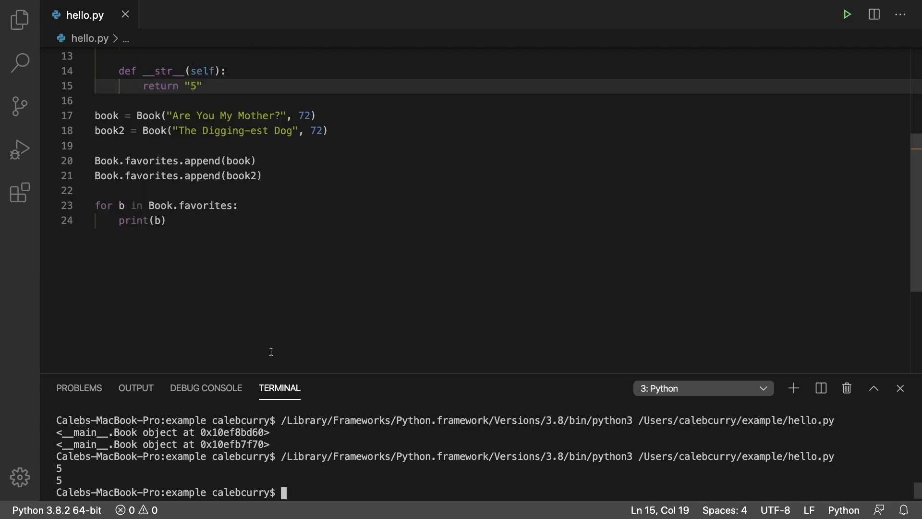
pyautogui.scroll(3)
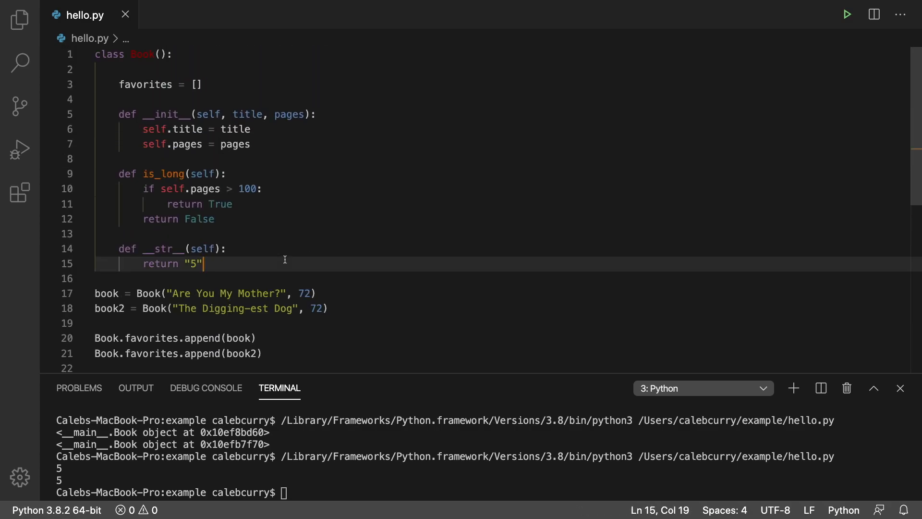
# - Replace "5" with the f-string f"{self.title} is {self.pages} long."
pyautogui.press('Backspace')
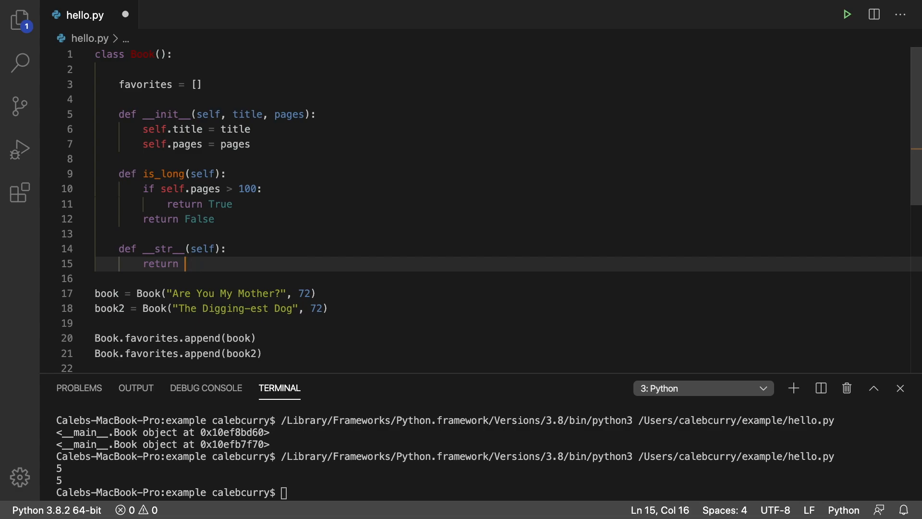
pyautogui.write('f""')
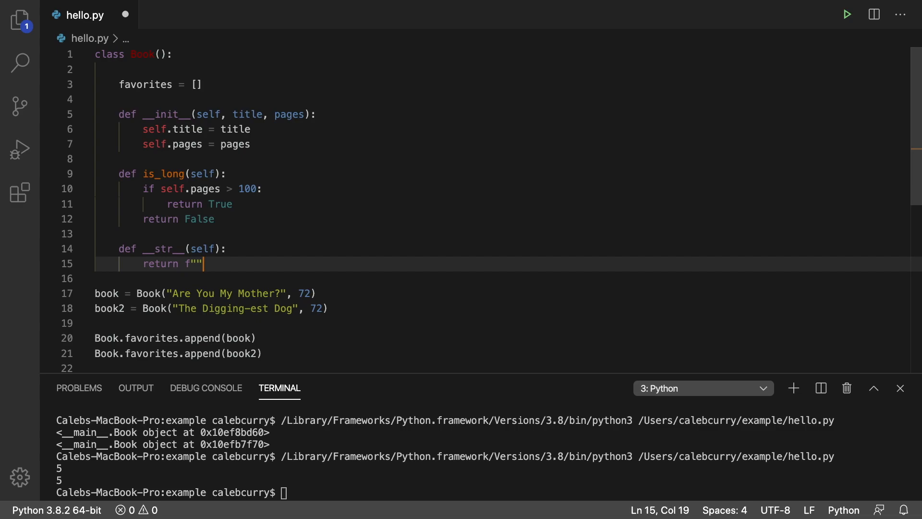
pyautogui.write('{}')
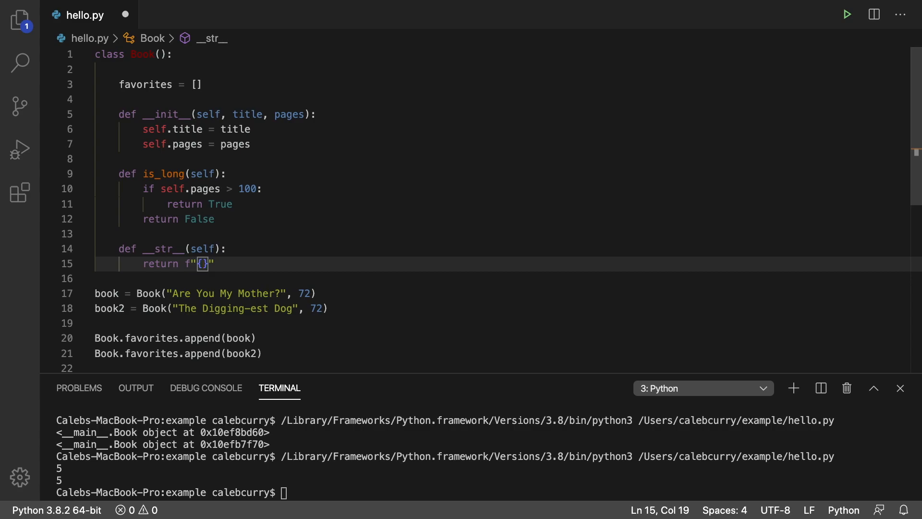
pyautogui.write('self.title} is {sel')
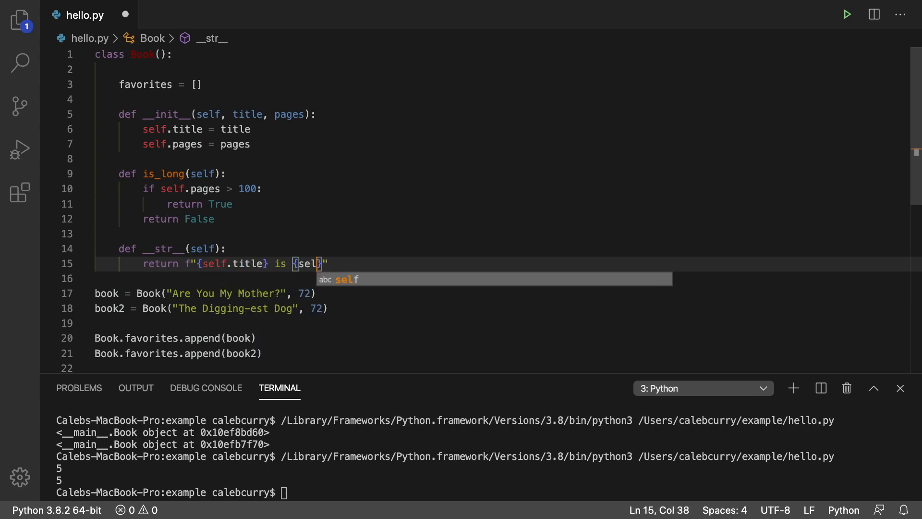
pyautogui.write('.pages')
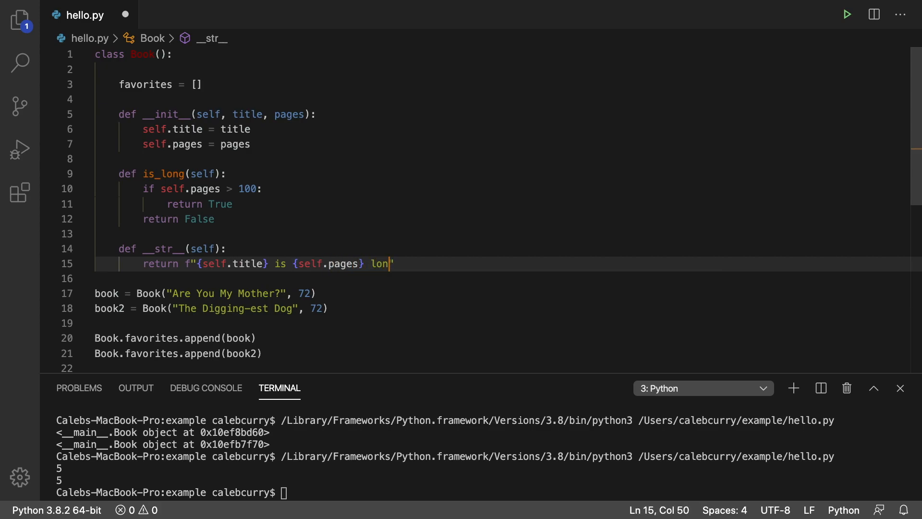
pyautogui.write('g.')
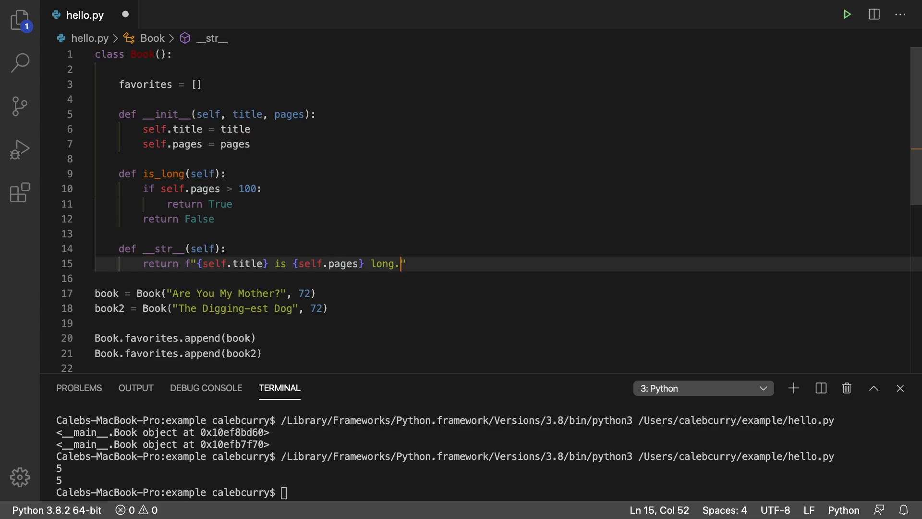
# - Change the f-string to "… pages long." and rerun so each title prints as 72 pages long
pyautogui.click(845, 14)
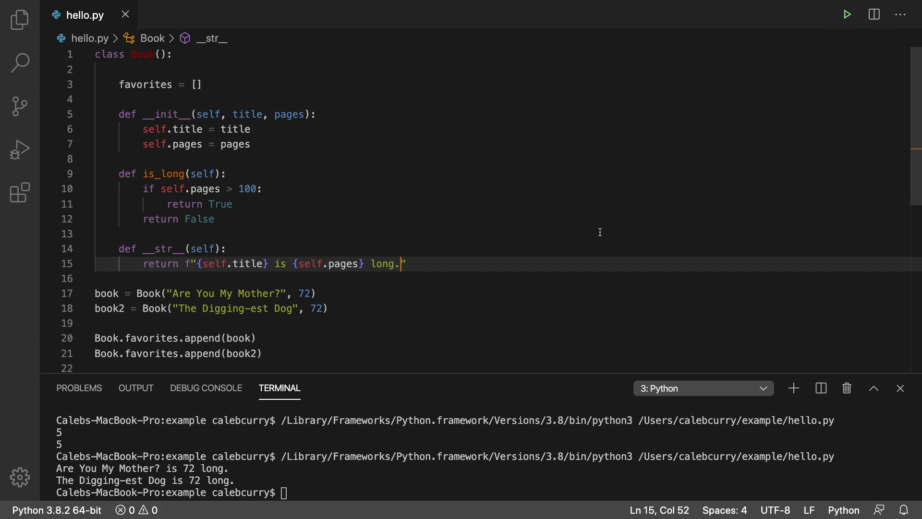
pyautogui.moveTo(179, 468)
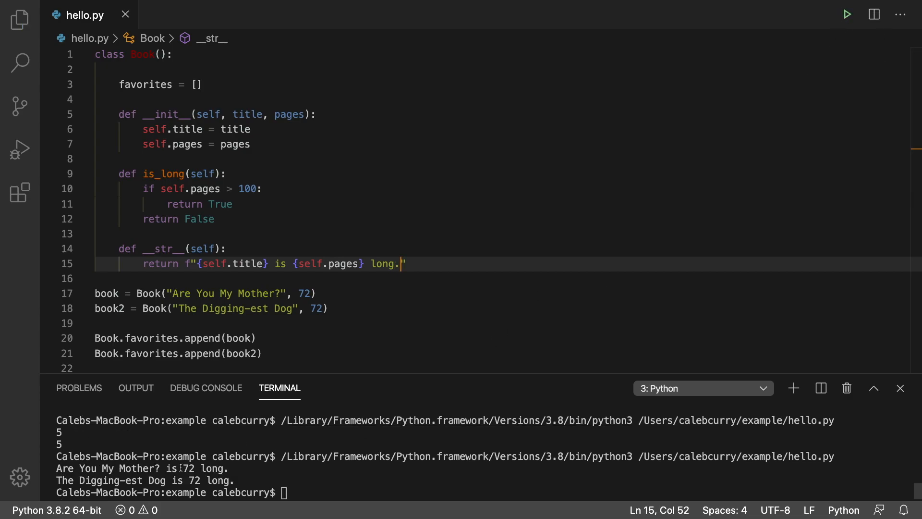
pyautogui.moveTo(385, 263)
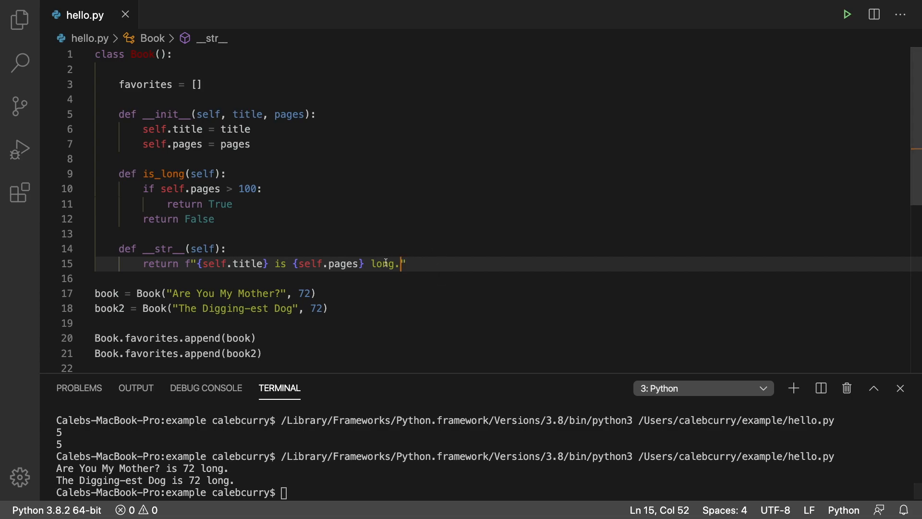
pyautogui.write('pages')
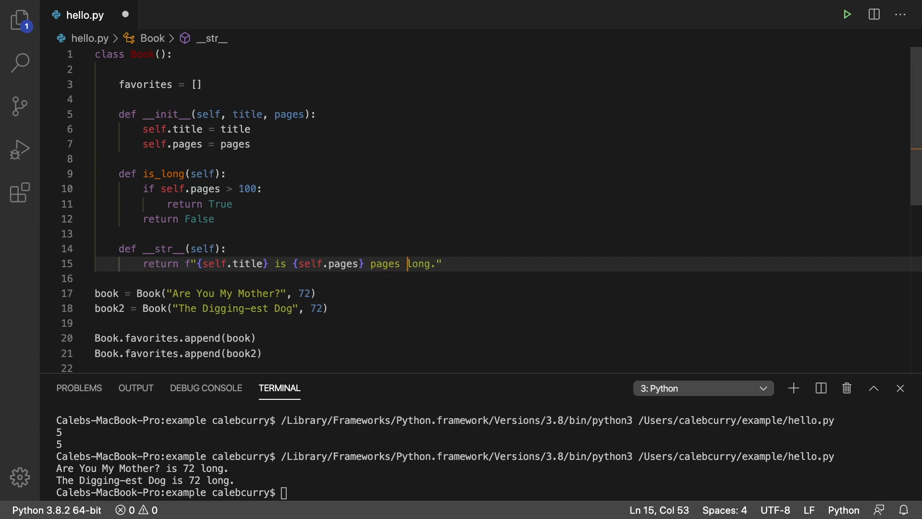
pyautogui.click(845, 14)
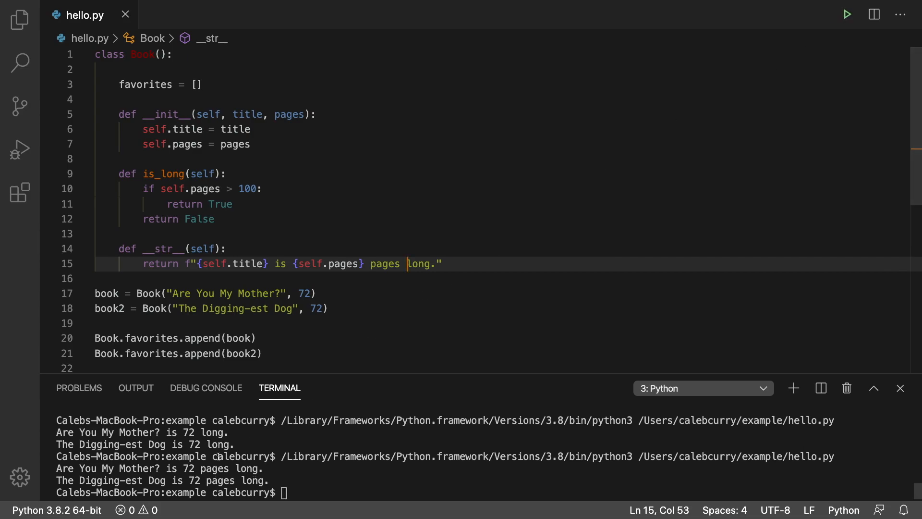